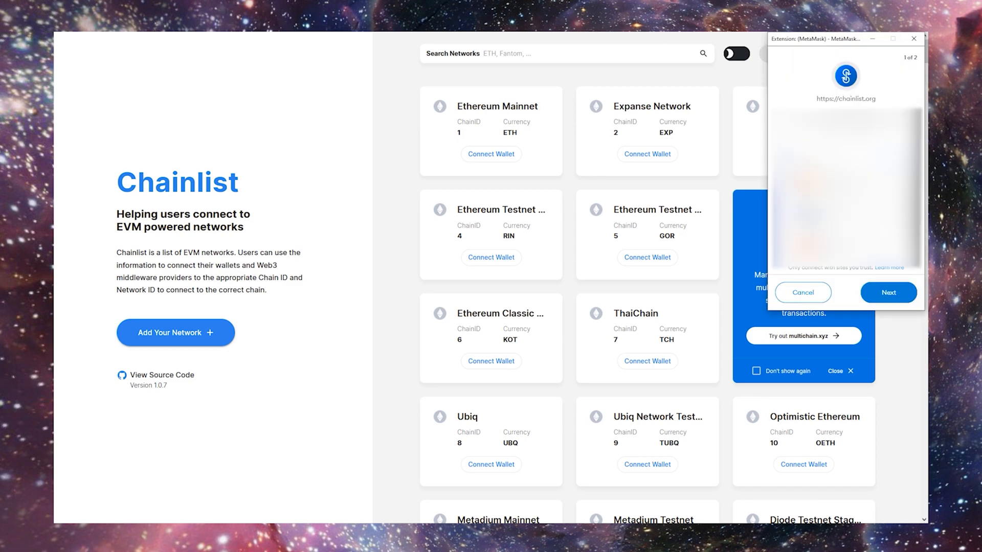
- Approve the MetaMask connection request so chainlist.org is linked to the wallet
click(888, 293)
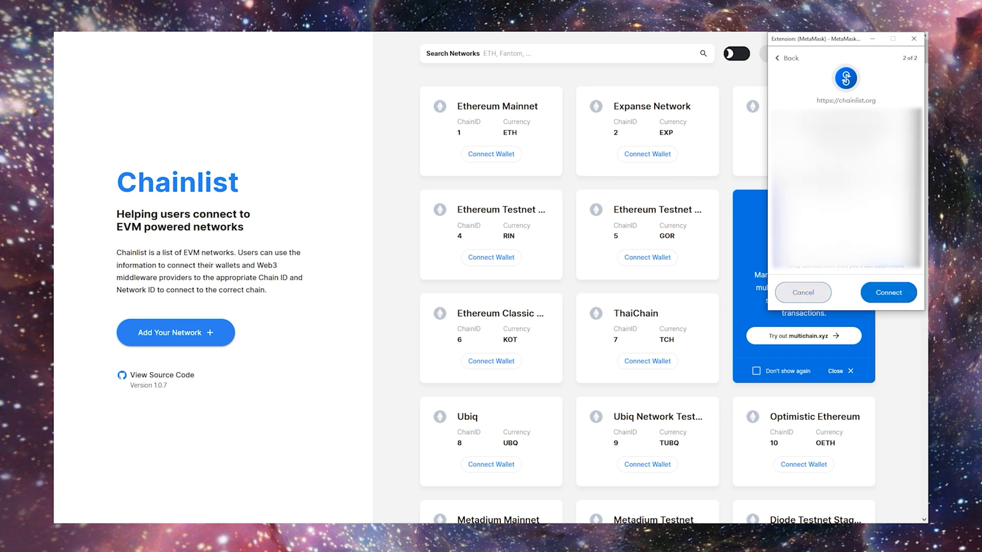
click(887, 293)
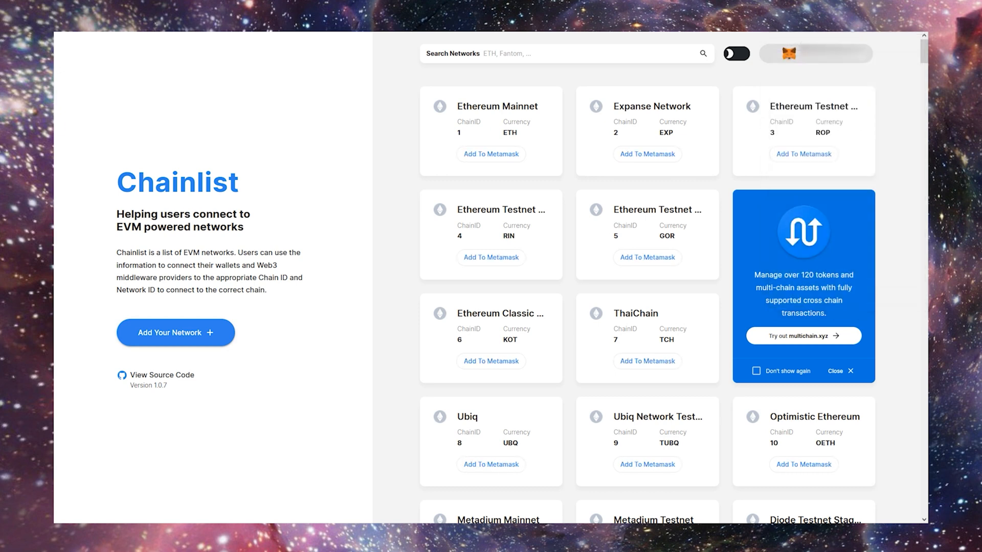
- Search 'bsc', add Binance Smart Chain Mainnet to MetaMask, approve it and switch the wallet onto it
click(563, 53)
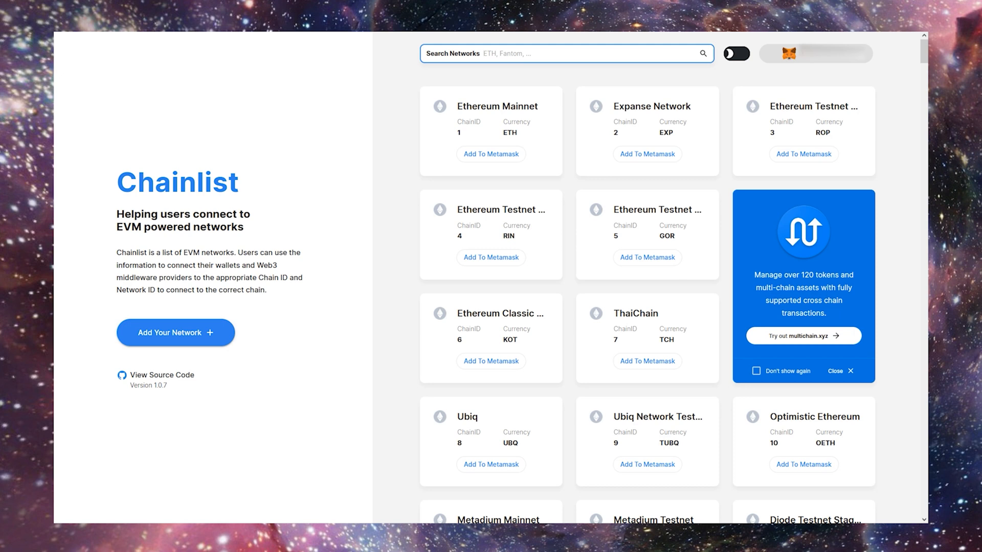
text(bsc)
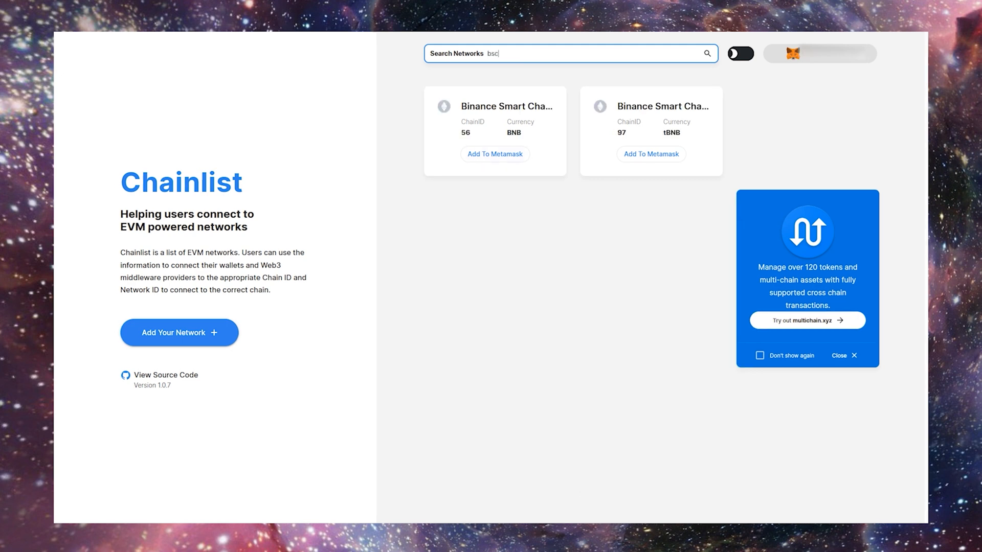
click(495, 154)
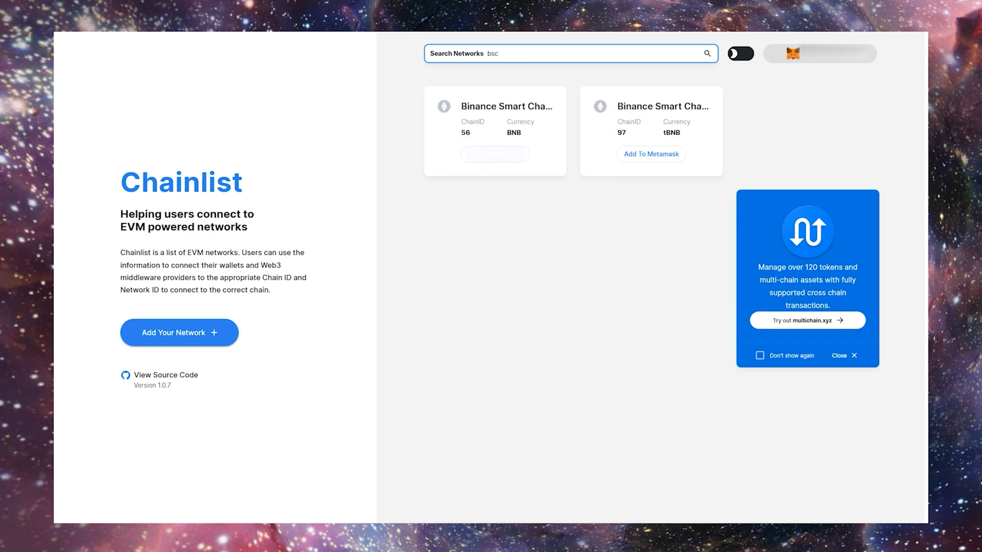
click(495, 153)
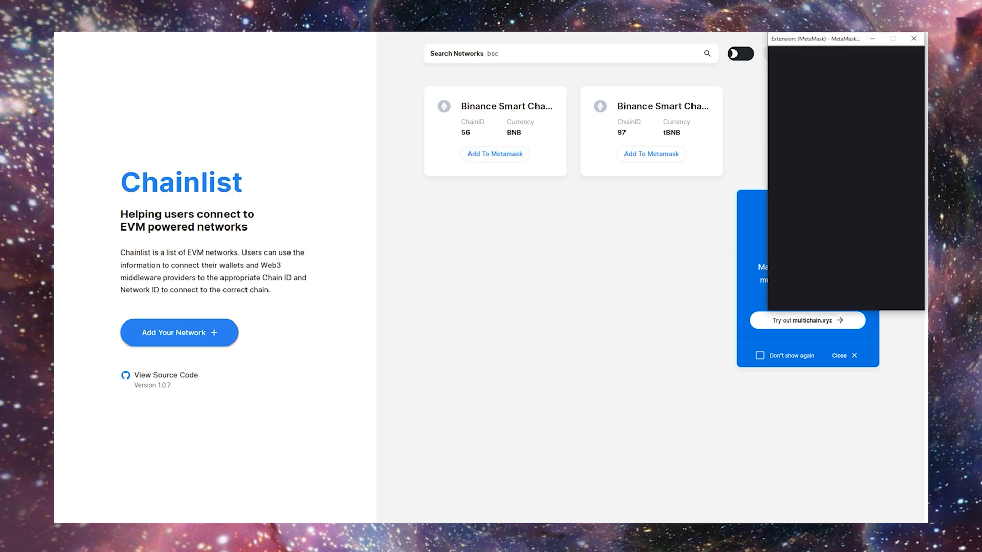
click(494, 153)
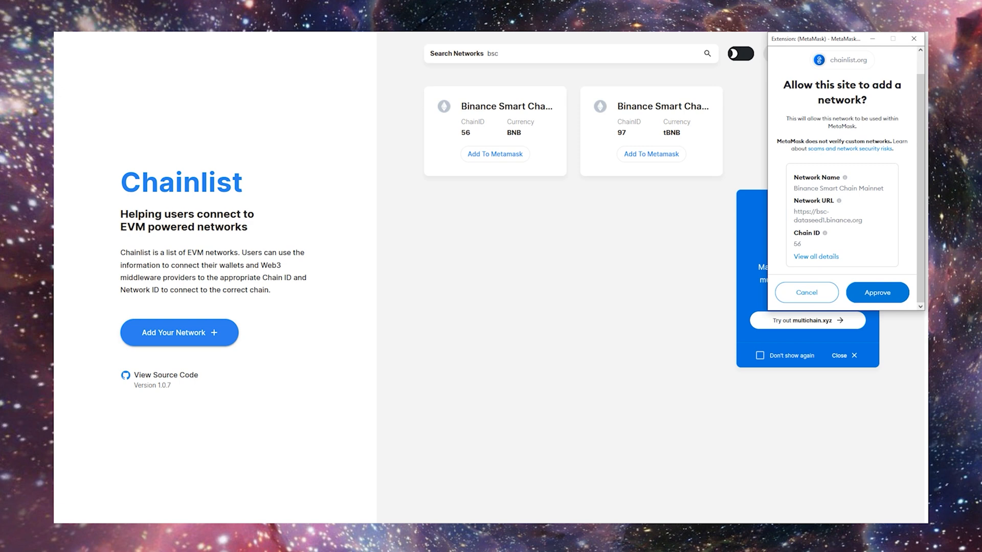
click(876, 293)
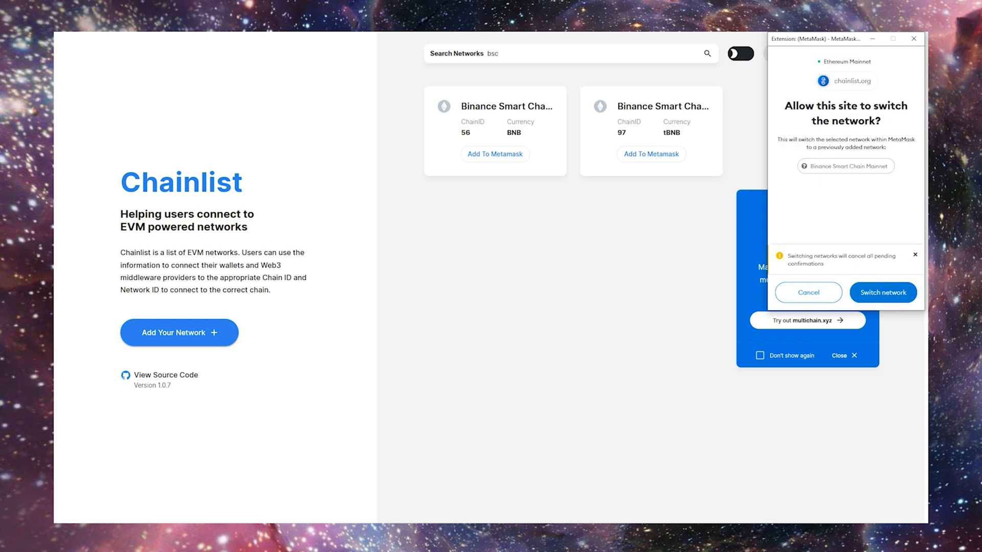
click(882, 292)
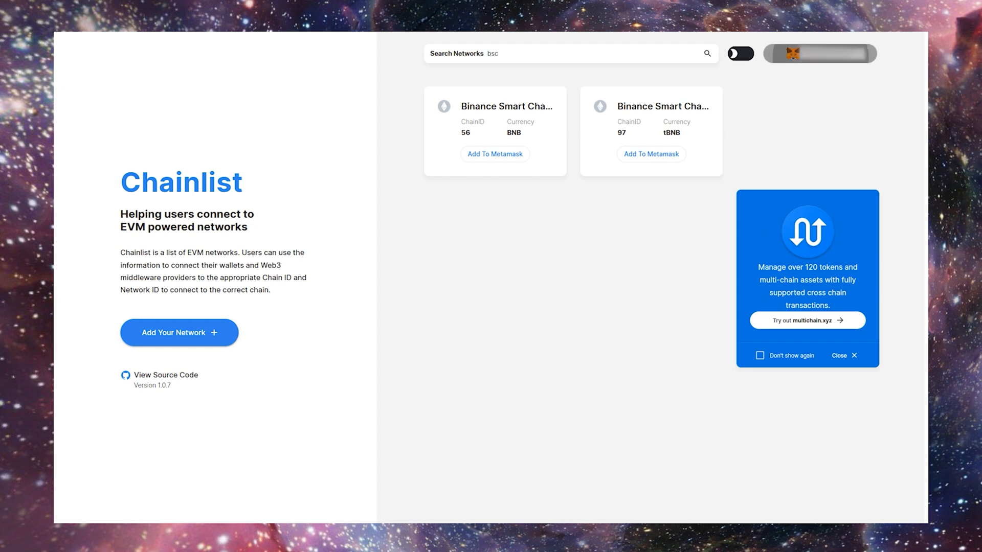
- Confirm in MetaMask that Binance Smart Chain Mainnet is the active network
click(818, 53)
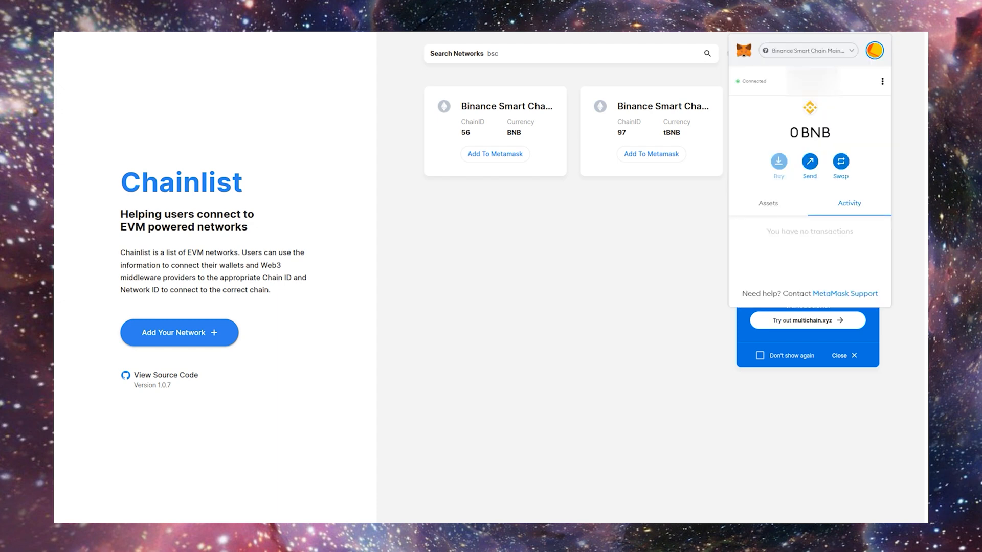
click(807, 50)
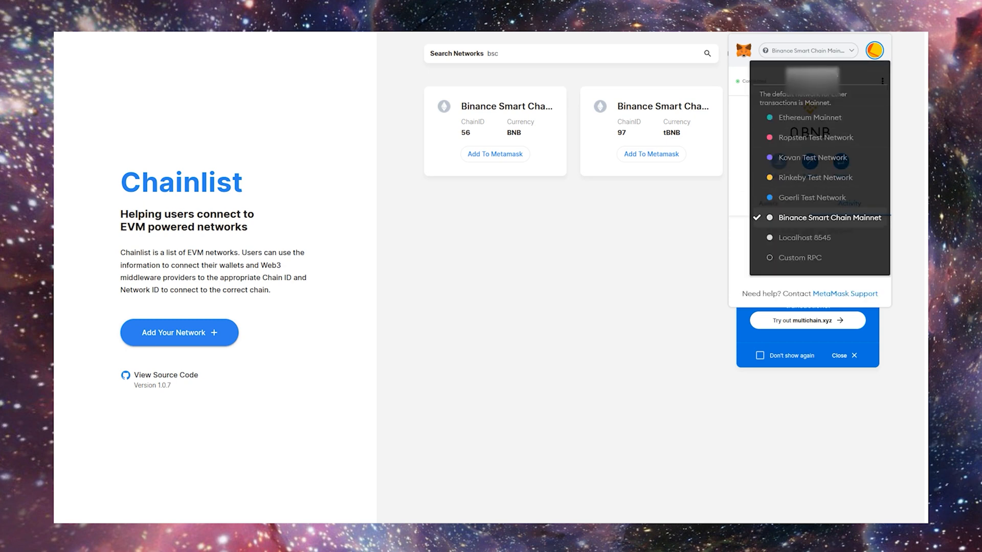
click(828, 217)
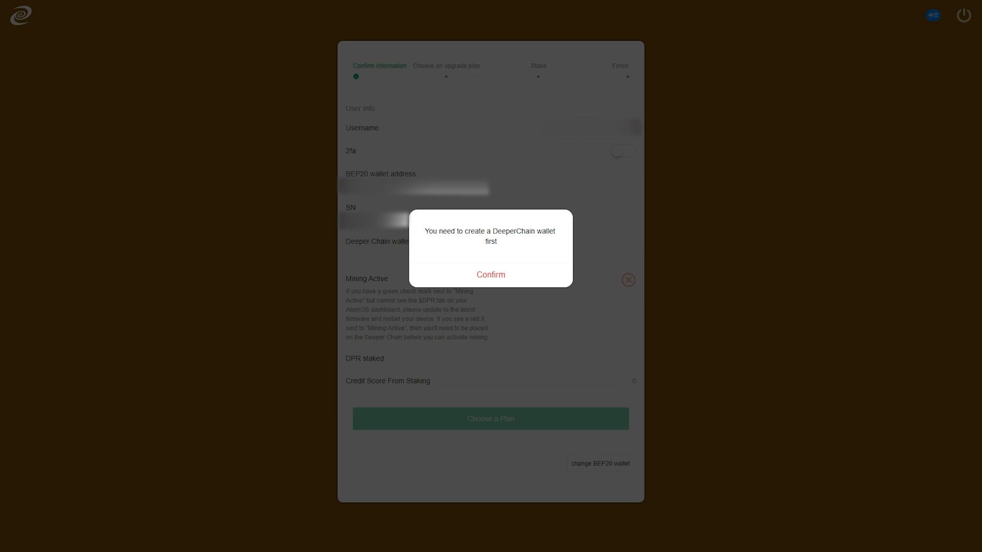
- Confirm the DeeperChain wallet notice and the mnemonic phrase warning
click(490, 274)
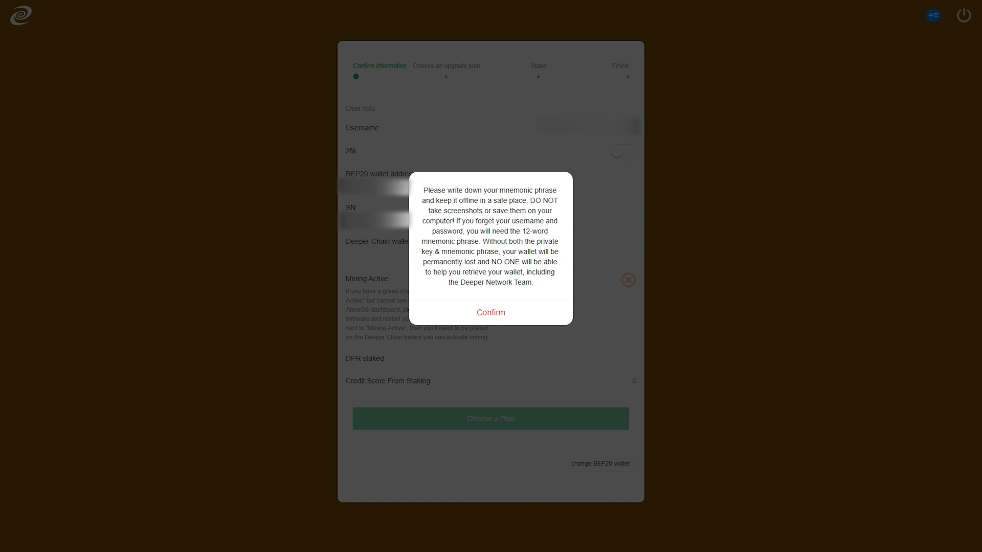
click(489, 313)
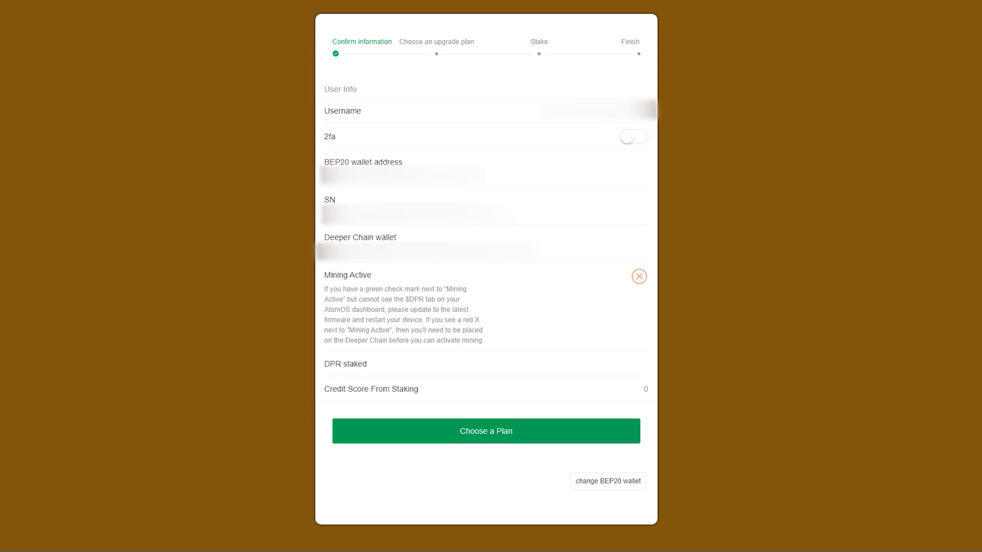
- Slide the credit level through 300-800 and back to 100, then choose 'Only stake 1000DPR'
click(485, 430)
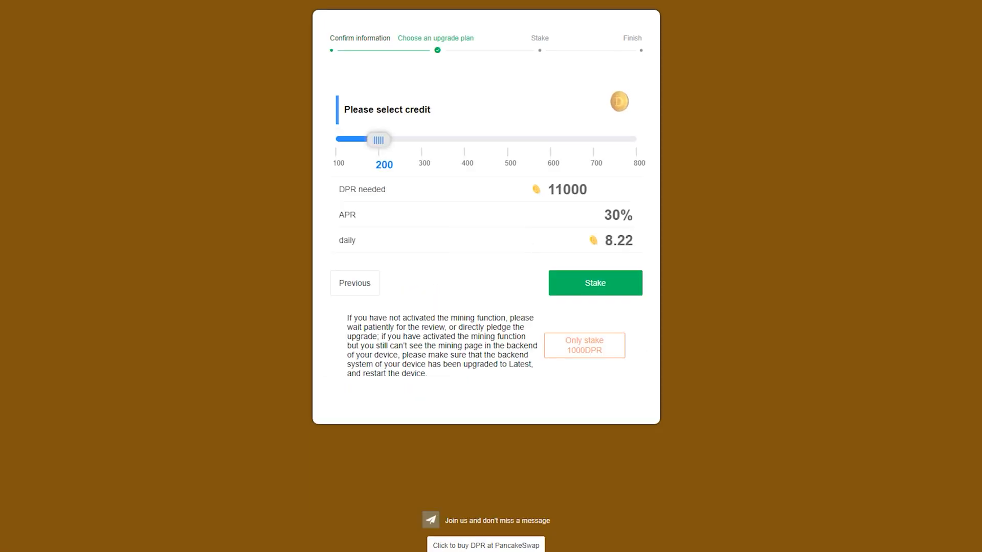
drag(378, 139, 421, 139)
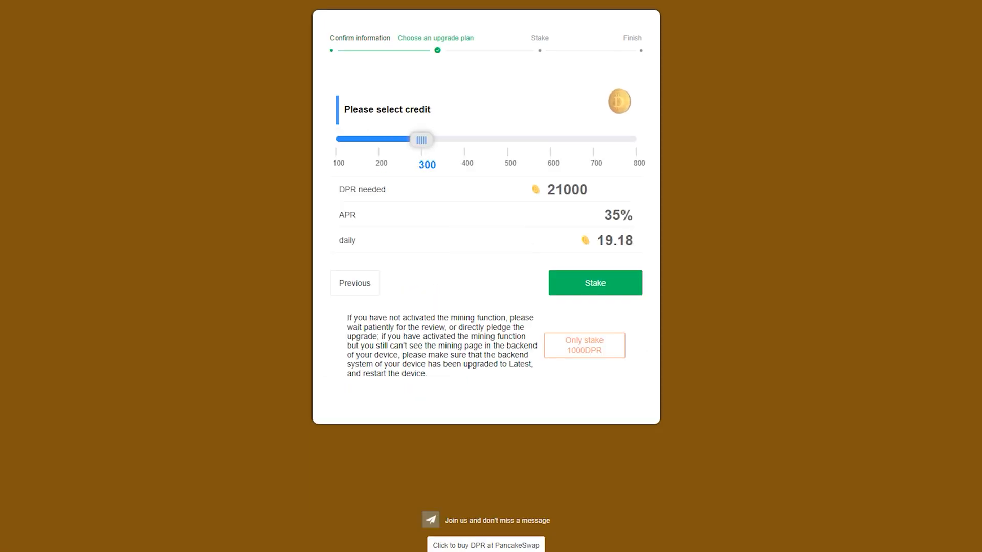
drag(420, 140, 463, 140)
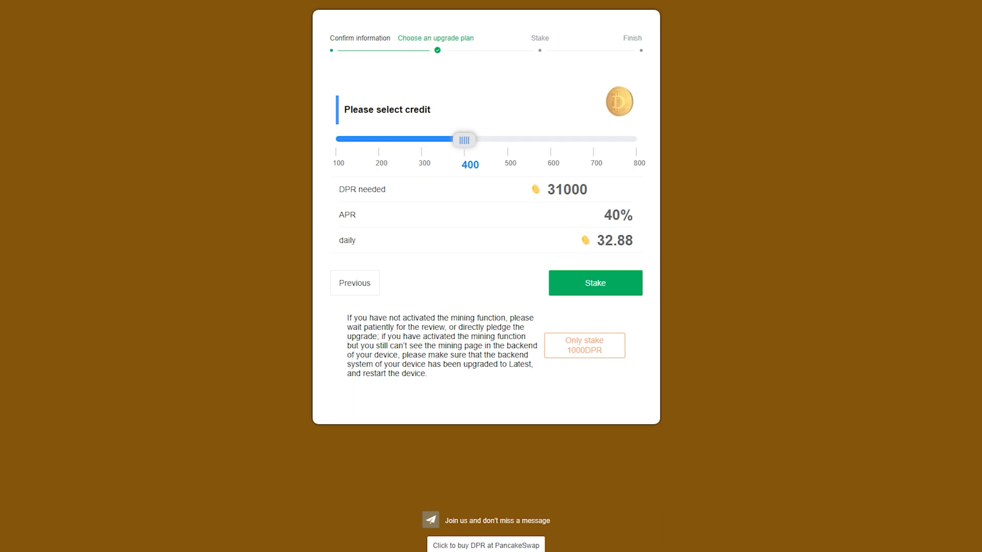
drag(464, 139, 550, 139)
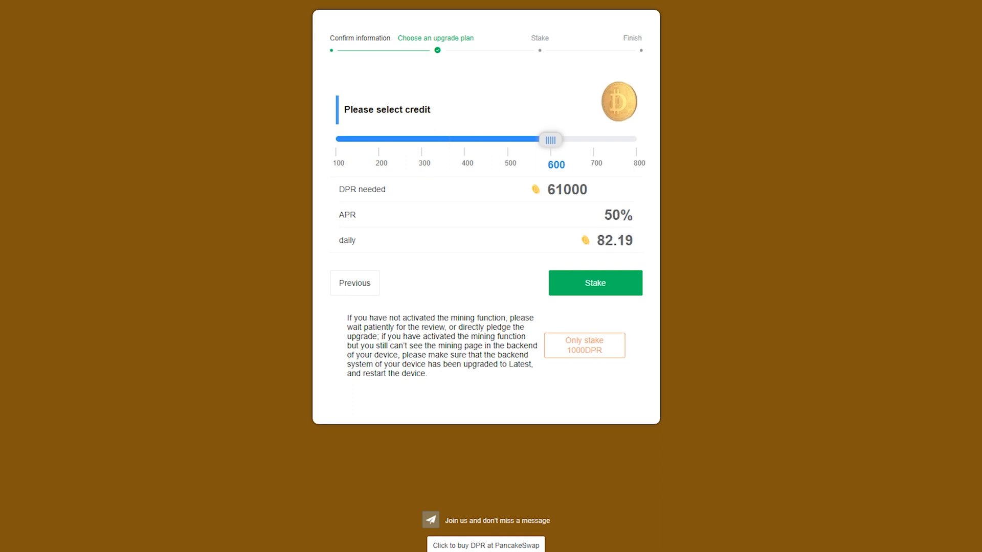
drag(550, 140, 592, 140)
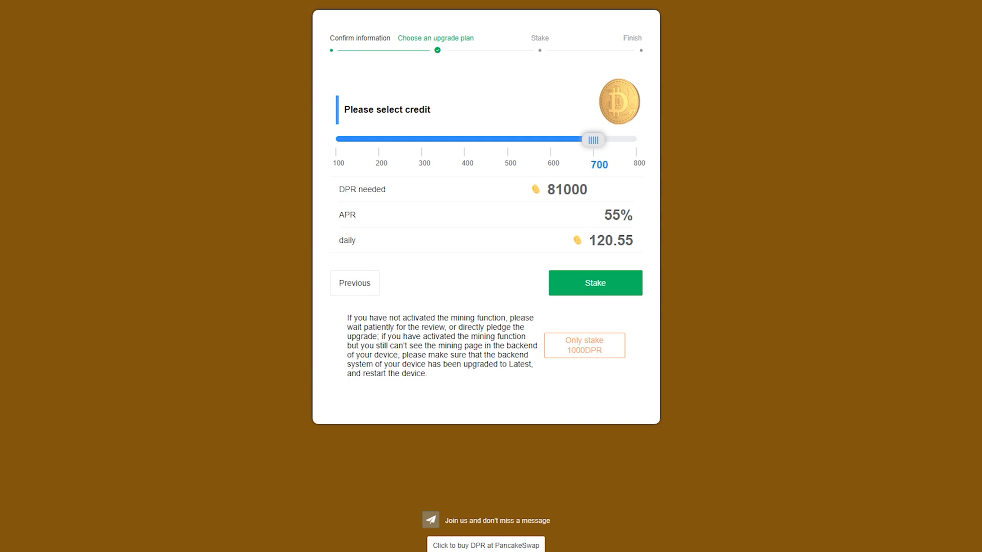
drag(593, 139, 635, 139)
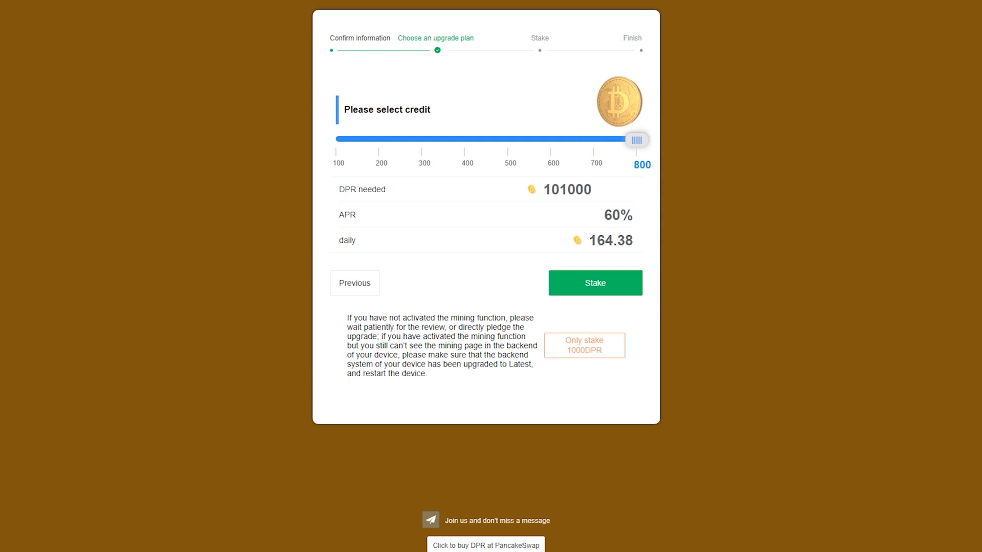
drag(636, 139, 336, 140)
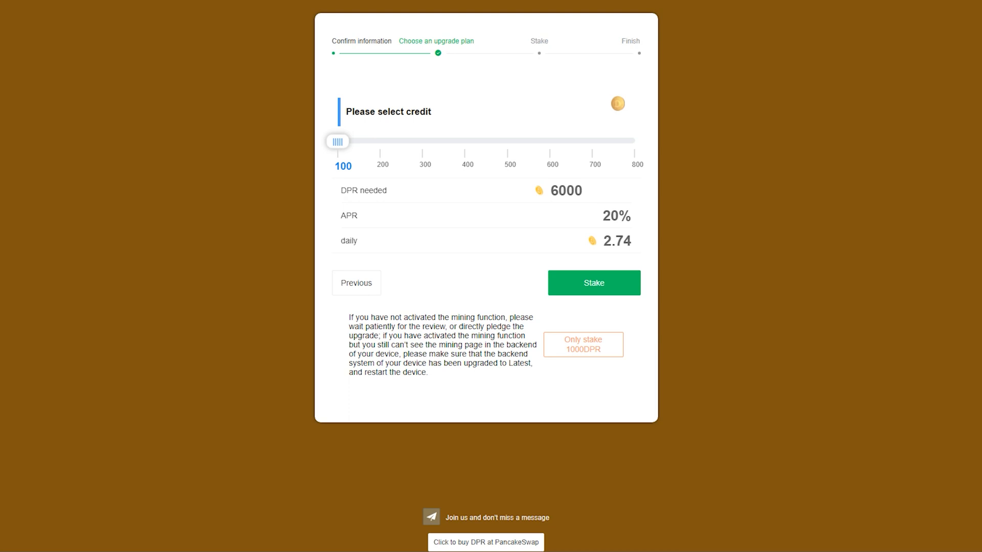
click(593, 283)
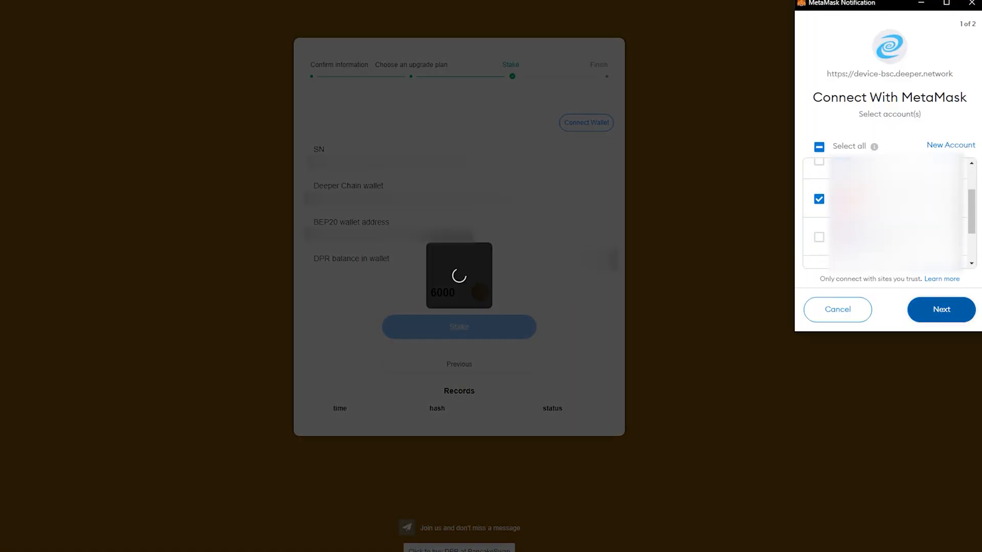
- Connect the MetaMask account, stake 1000 DPR, and confirm the DPR permission and staking transaction
click(940, 309)
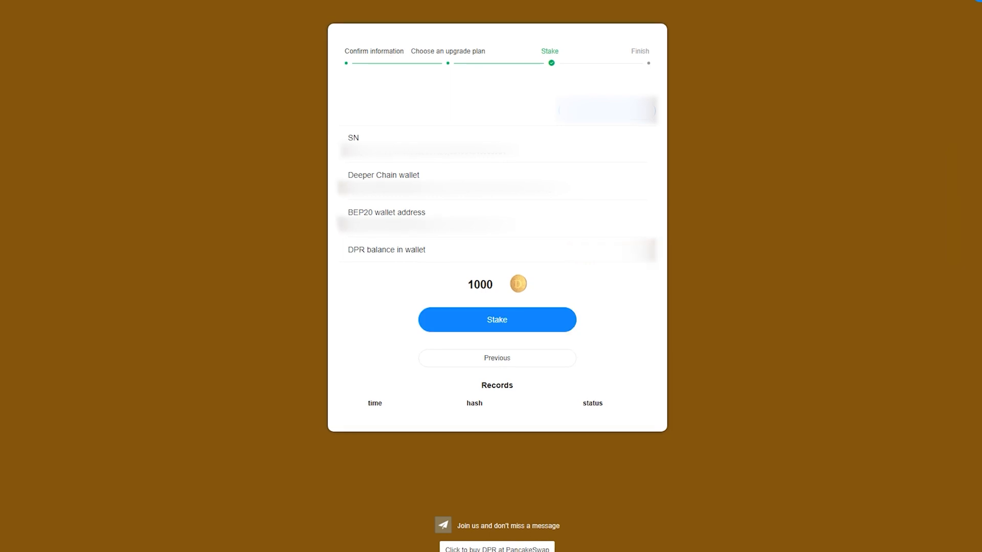
click(497, 319)
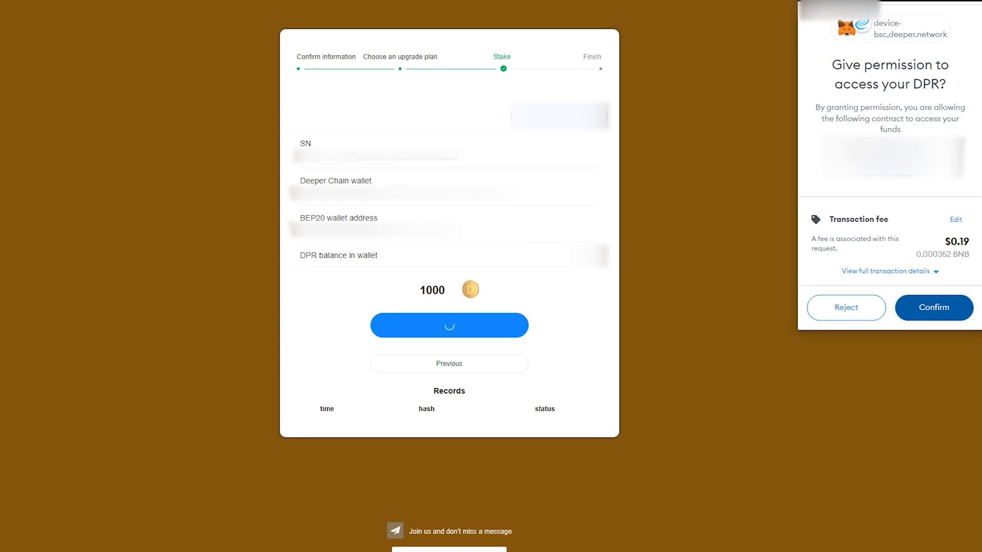
click(934, 308)
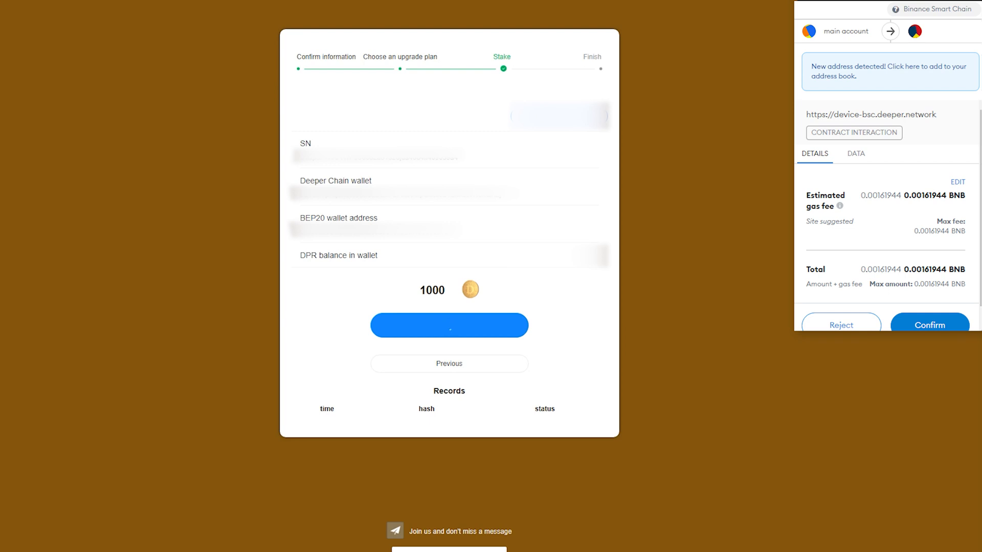
click(930, 325)
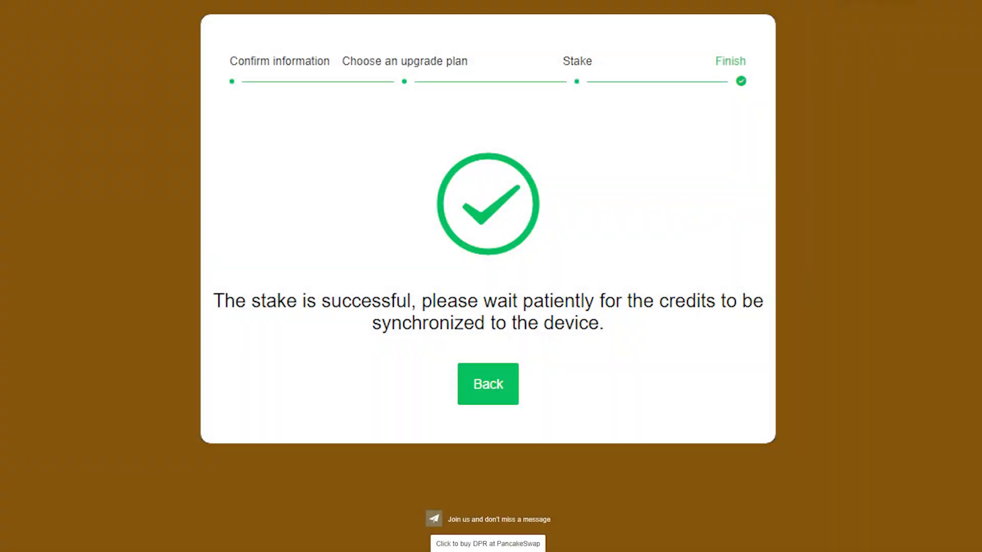
- Leave the 'stake is successful' screen via Back
click(488, 383)
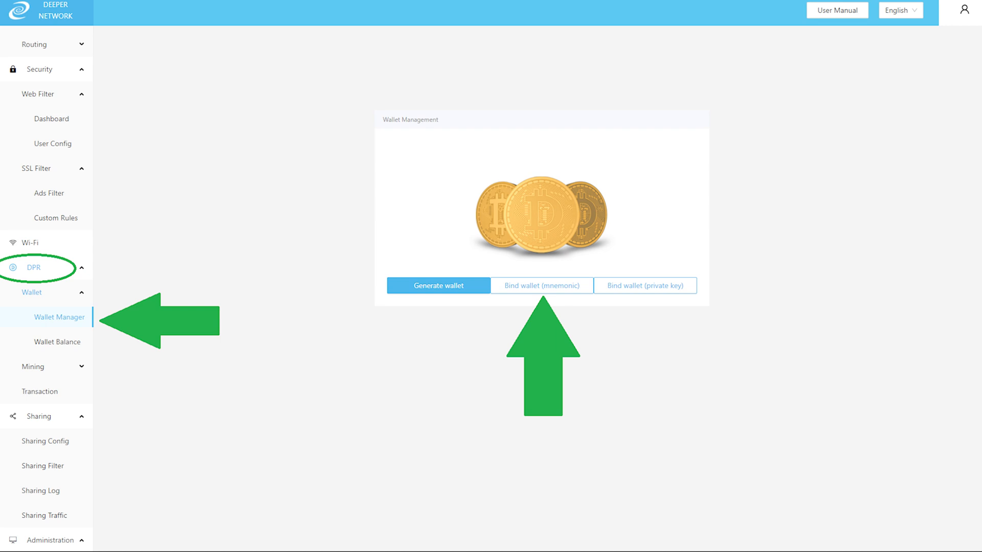
- Show the Wallet Balance page with 1.907 DPR and credit 14
click(59, 342)
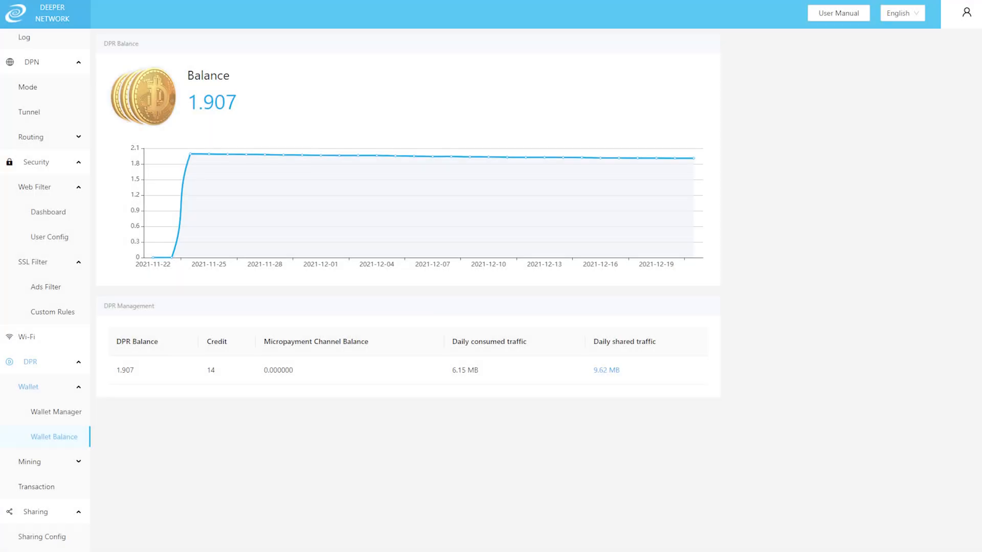